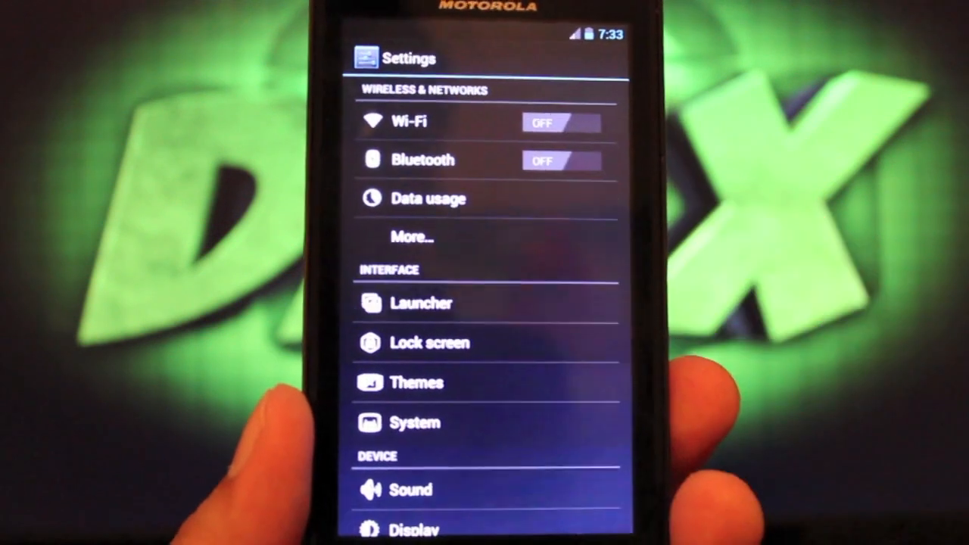
# Review Trebuchet's home screen preferences, including the scrolling transition options.
pyautogui.click(421, 302)
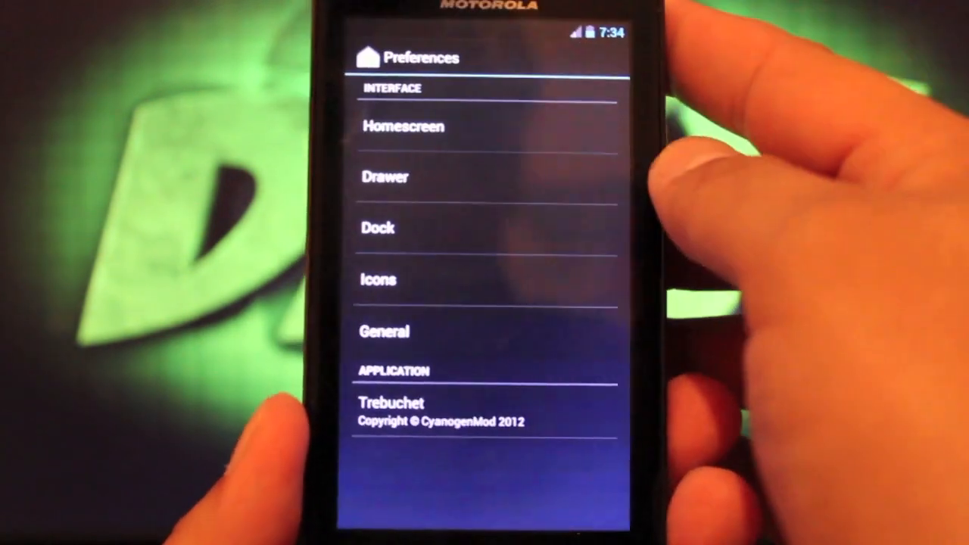
pyautogui.click(403, 127)
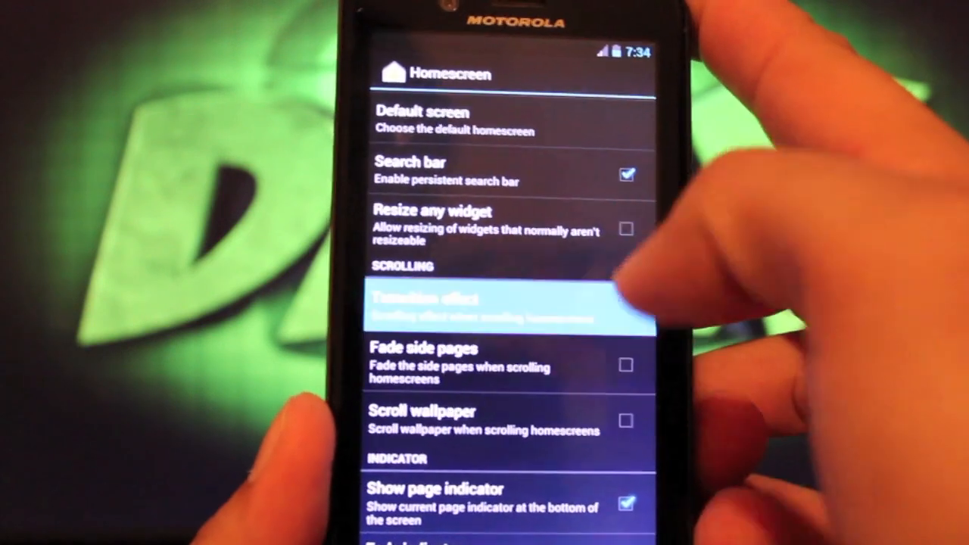
pyautogui.click(485, 306)
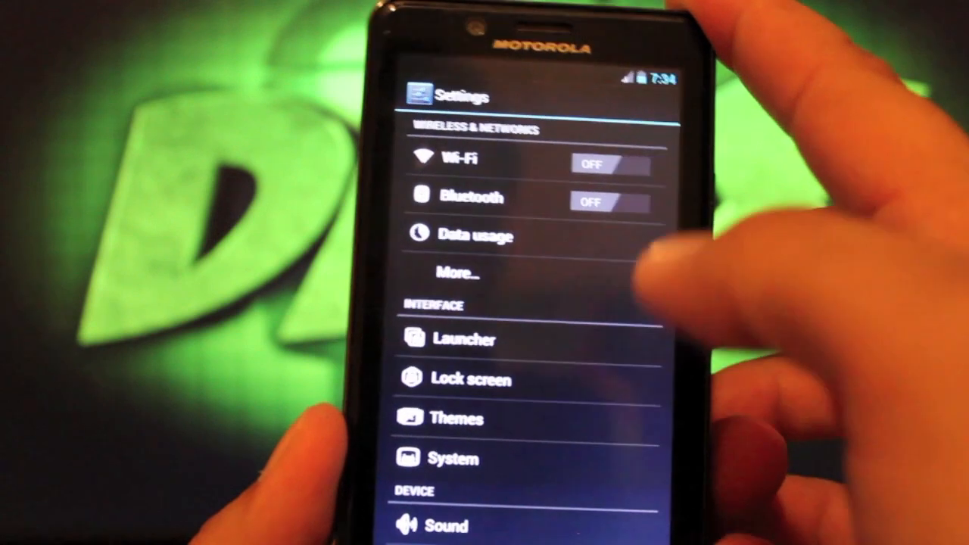
# Assign an installed app to a lock screen slider shortcut slot.
pyautogui.click(473, 379)
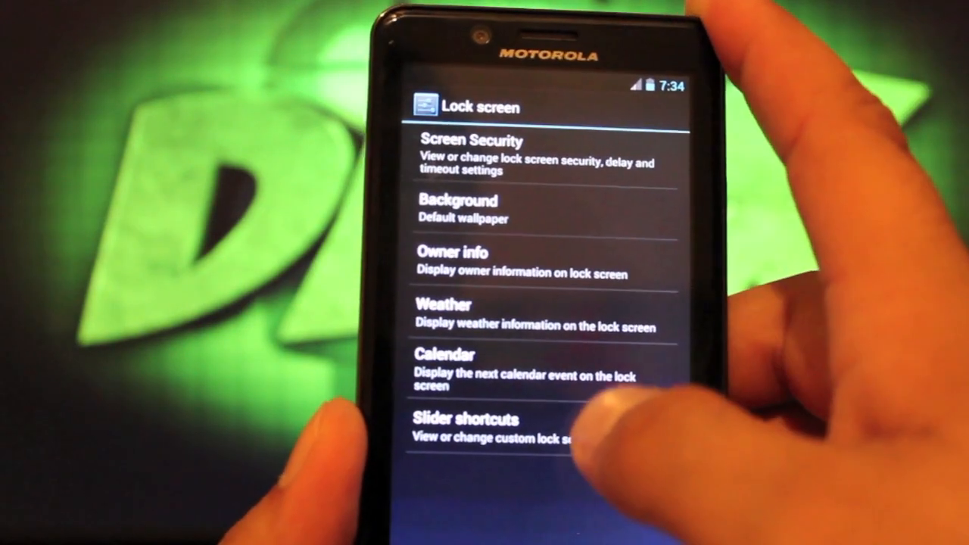
pyautogui.click(472, 417)
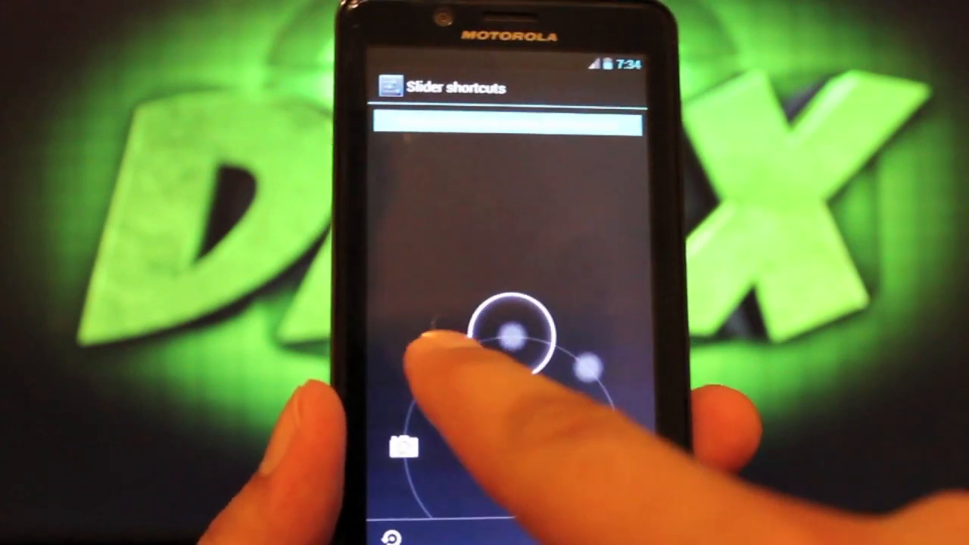
pyautogui.click(492, 341)
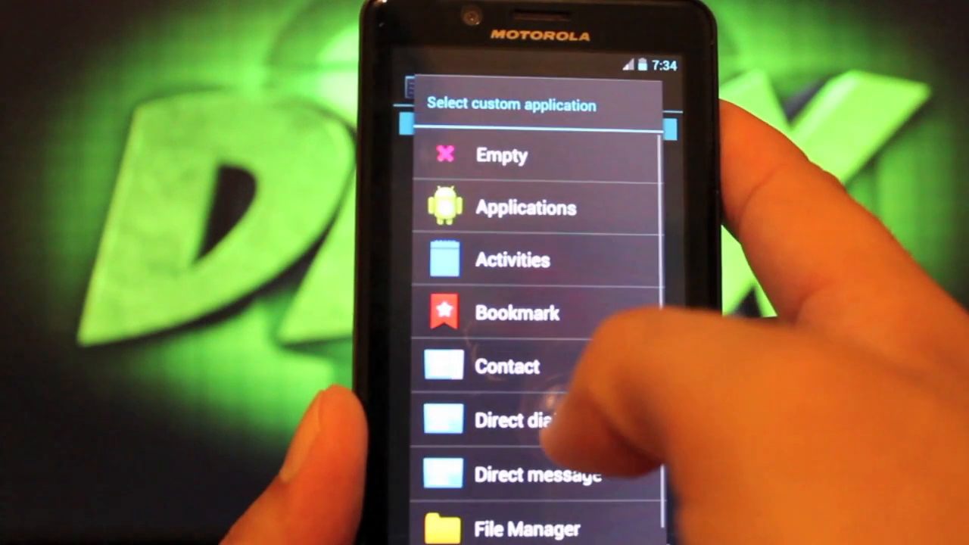
pyautogui.click(511, 260)
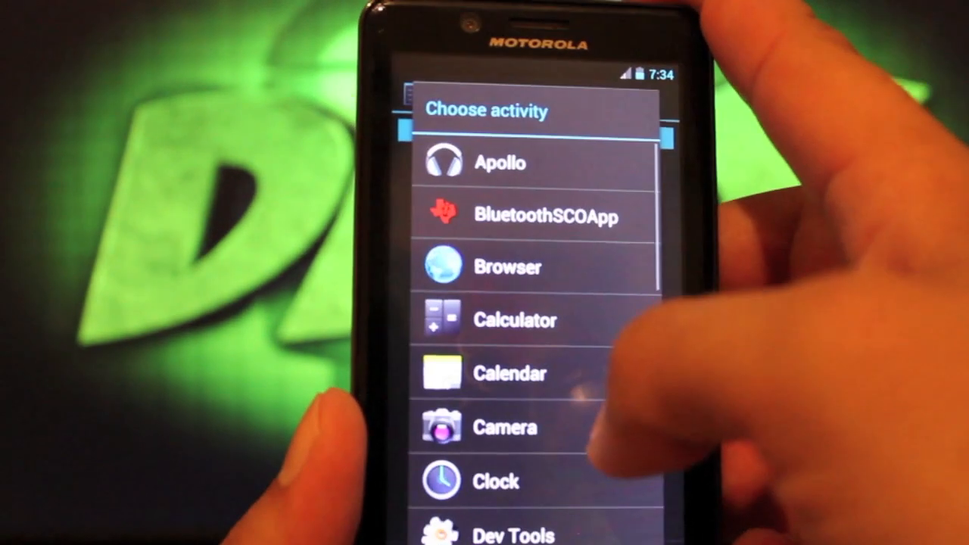
pyautogui.click(500, 162)
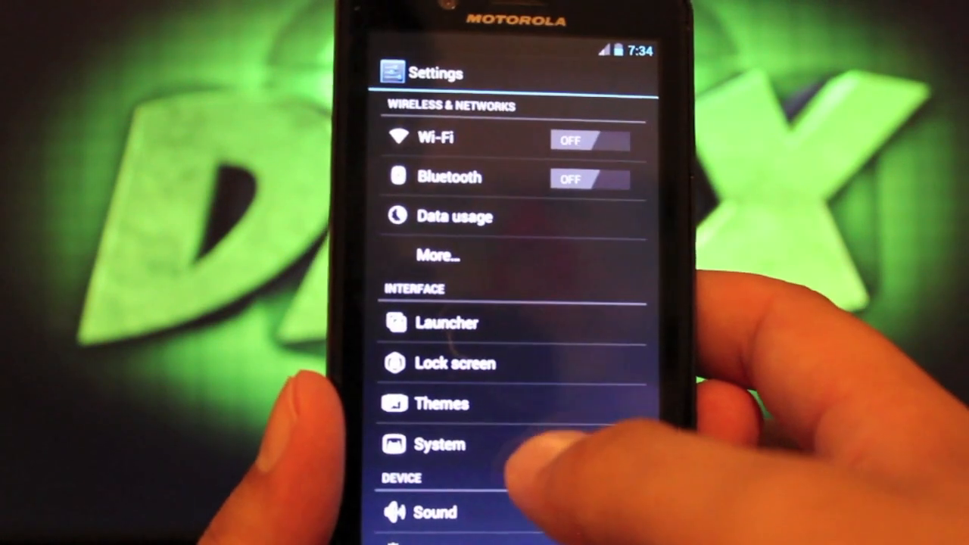
# Review the status bar settings under the system interface section.
pyautogui.click(439, 445)
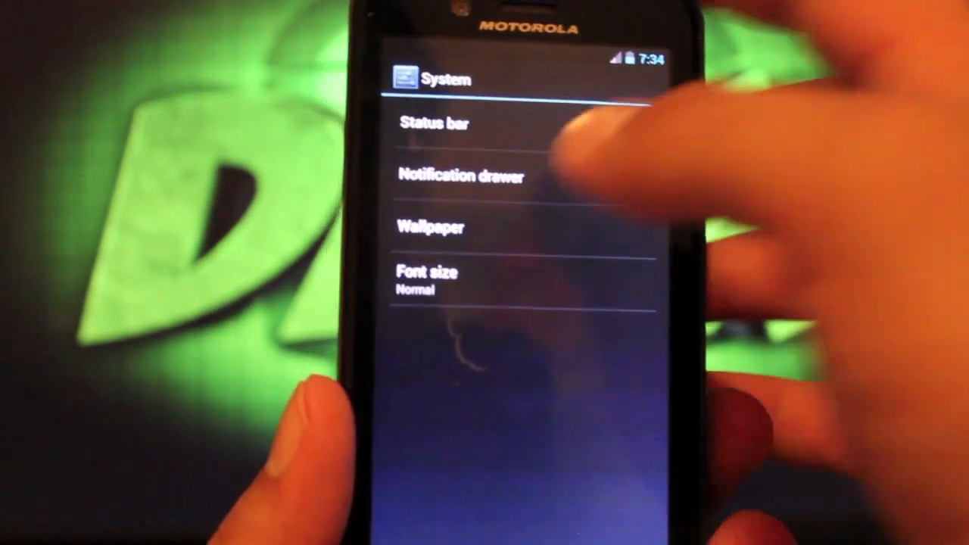
pyautogui.click(432, 124)
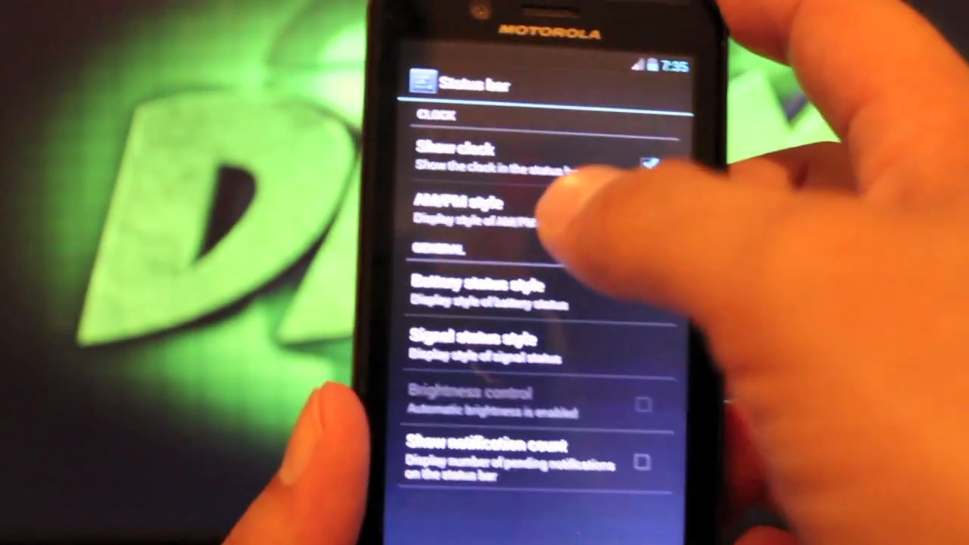
pyautogui.click(462, 212)
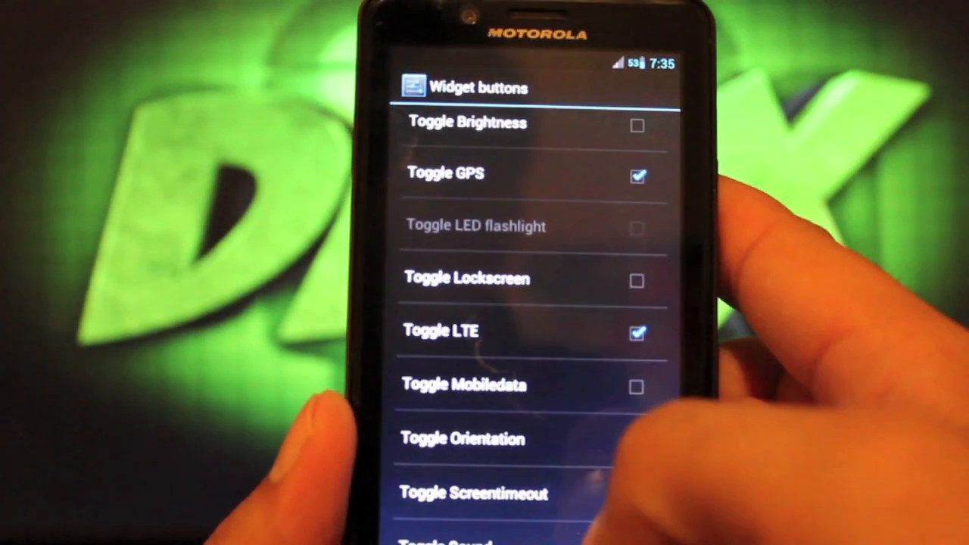
# Choose a wallpaper source to apply the blue CyanogenMod mascot picture to the home screen.
pyautogui.scroll(-3)
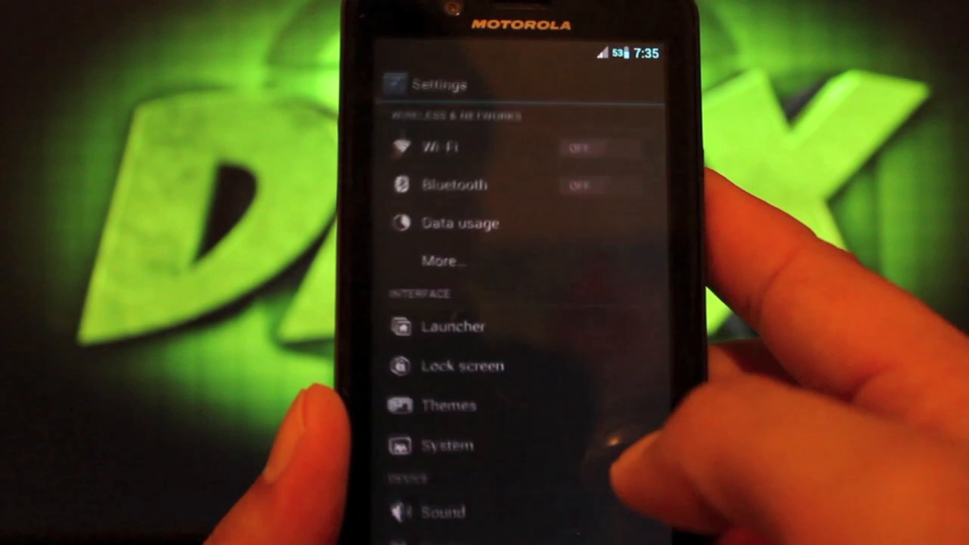
pyautogui.scroll(-3)
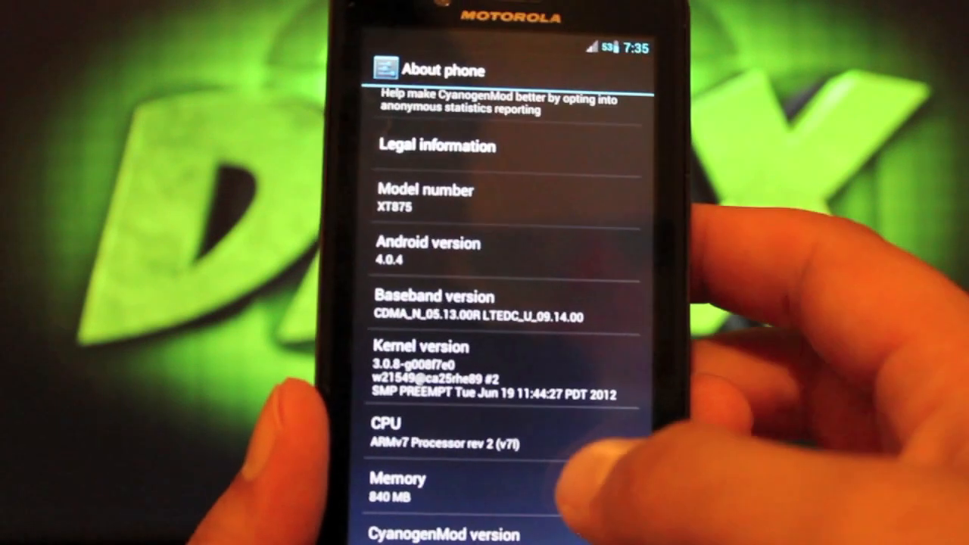
pyautogui.scroll(-3)
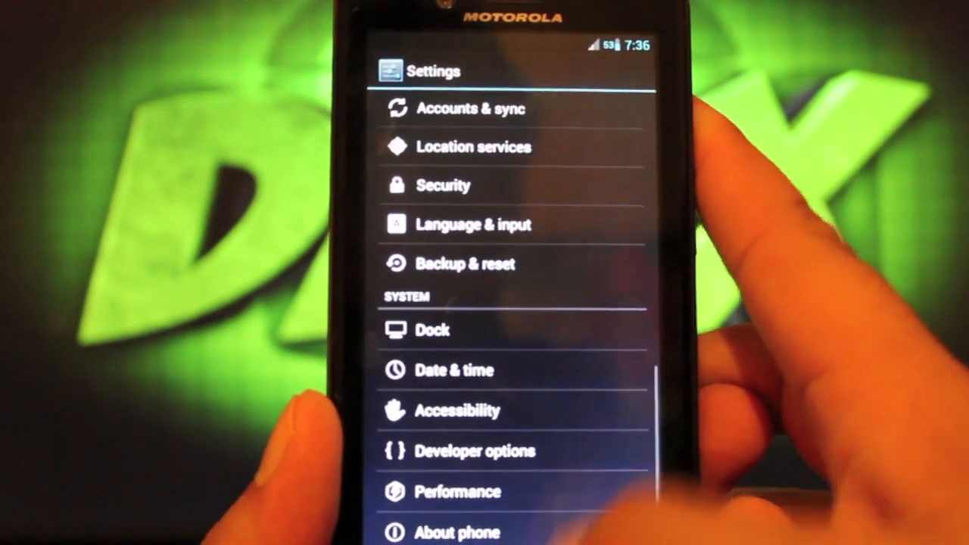
pyautogui.scroll(-3)
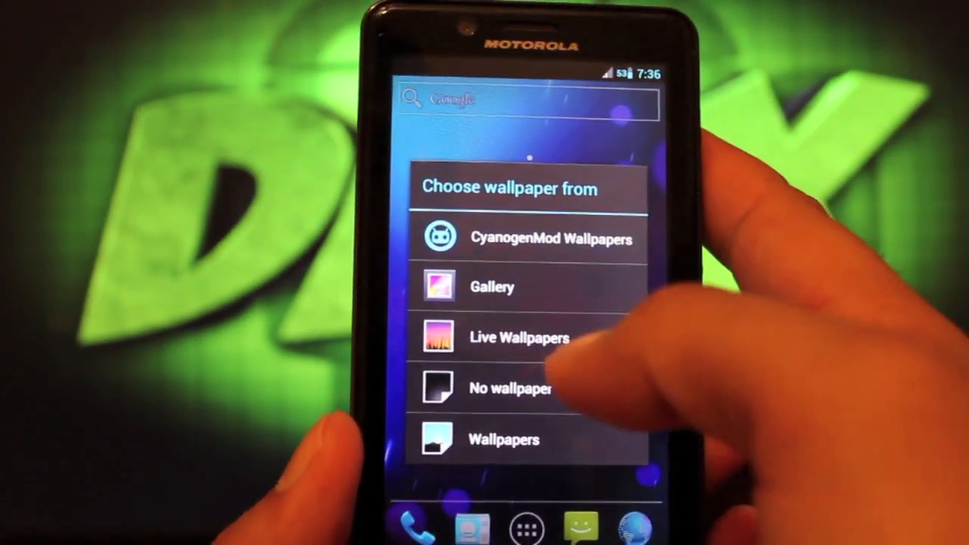
pyautogui.click(527, 239)
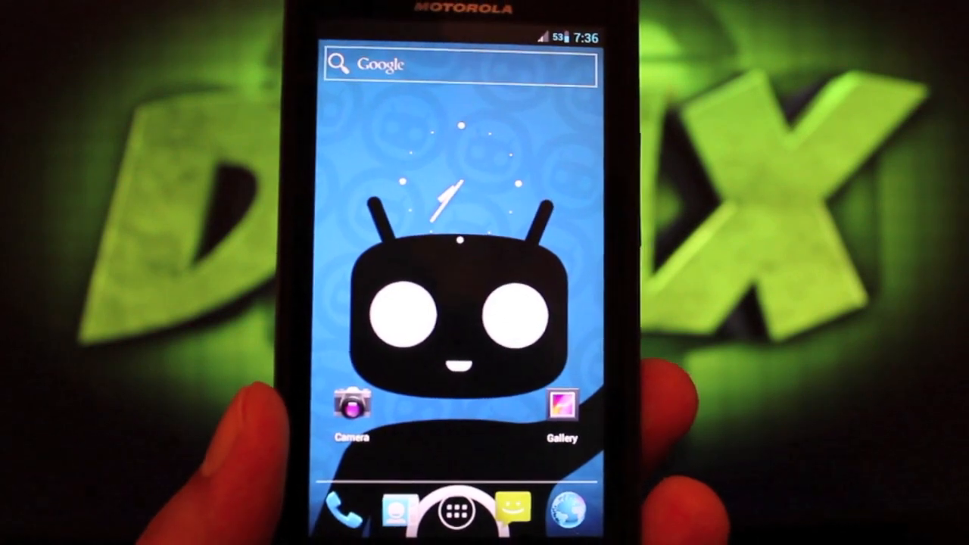
# Bring up Phone options and choose Power off, leaving the shutdown confirmation pending.
pyautogui.click(457, 513)
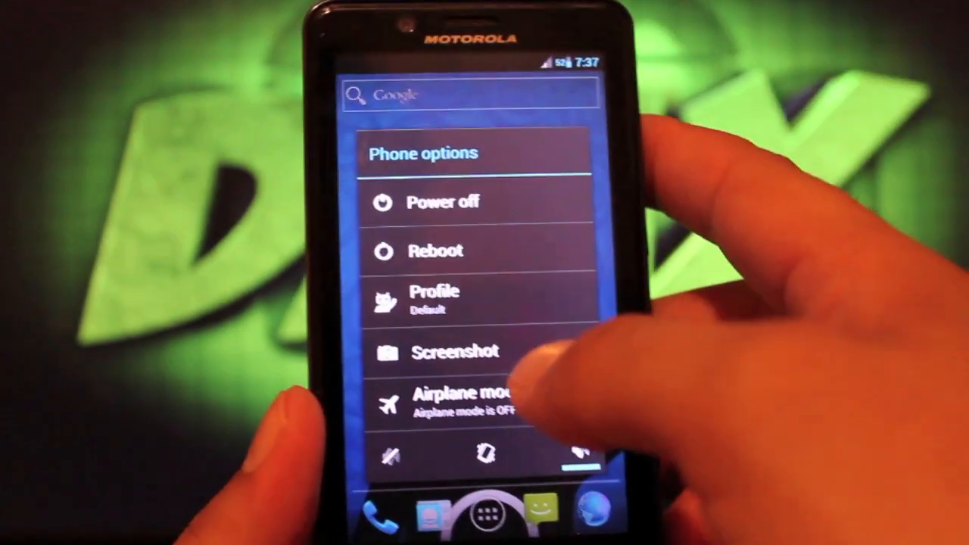
pyautogui.click(442, 201)
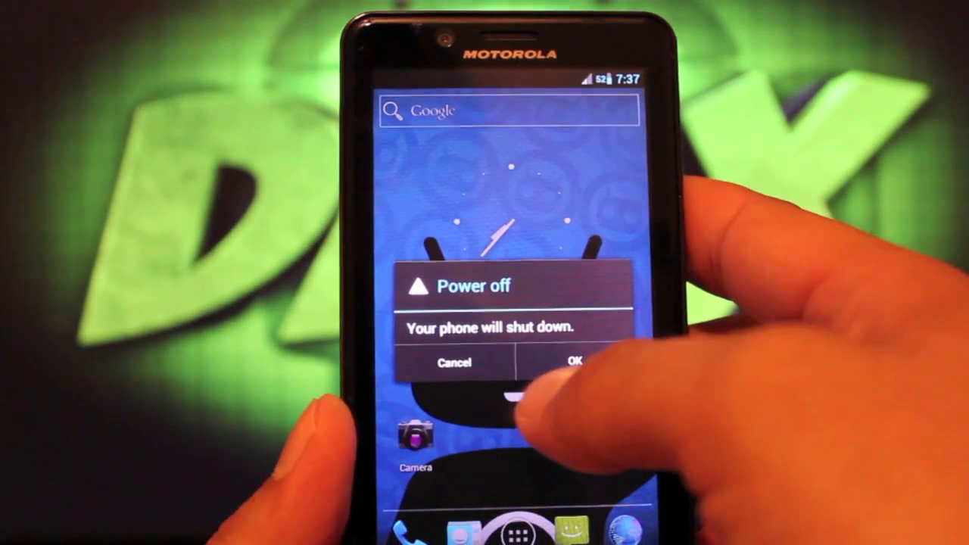